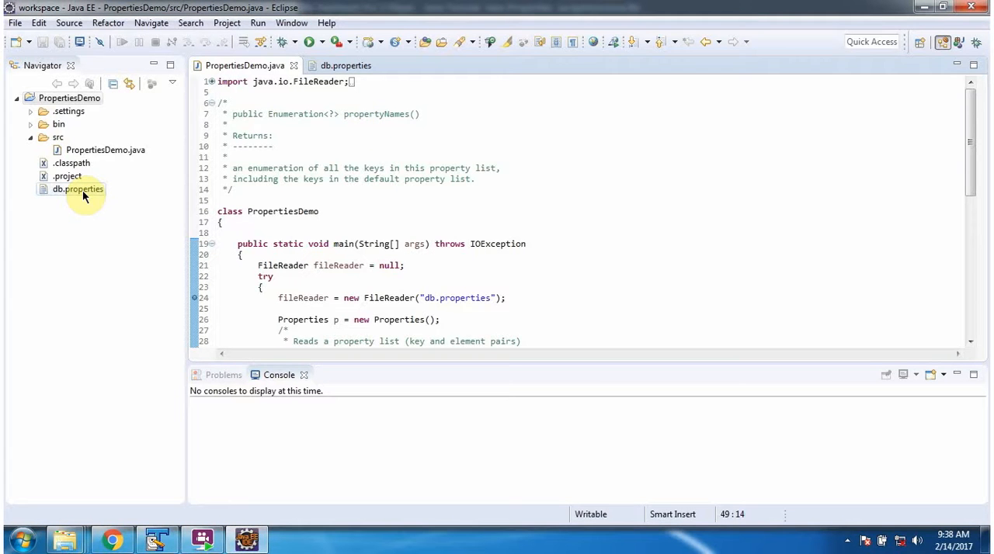
double_click(78, 189)
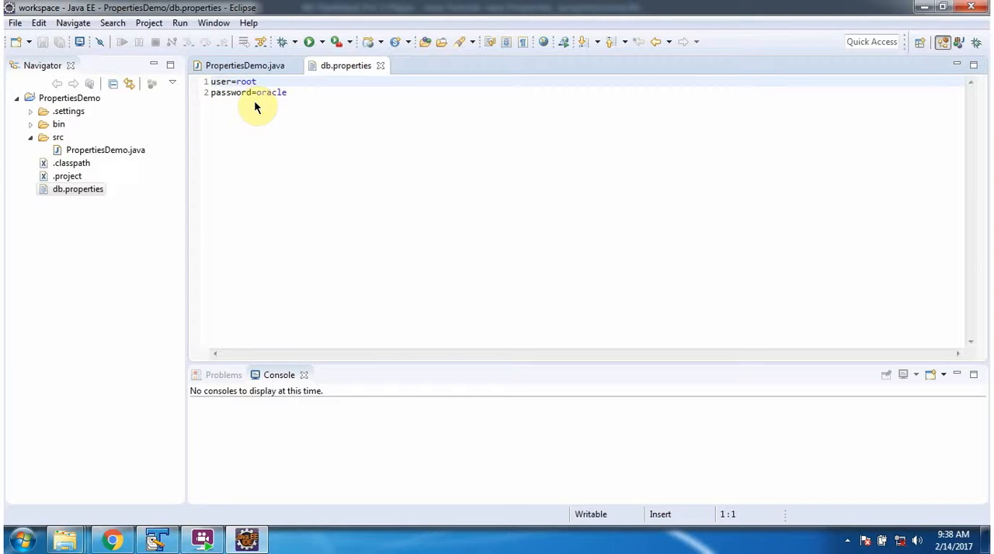
- Switch back to the PropertiesDemo.java editor tab
click(245, 66)
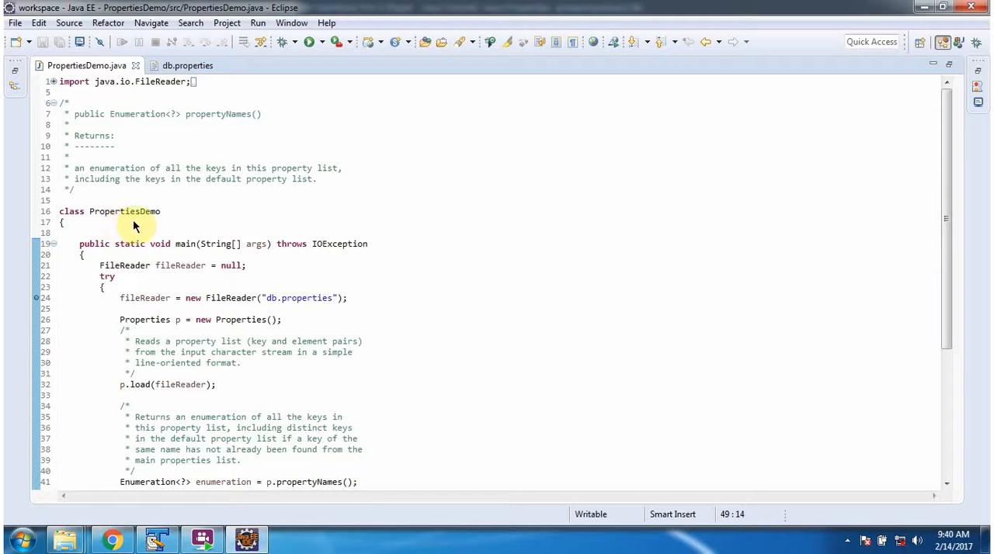
mouse_move(175, 252)
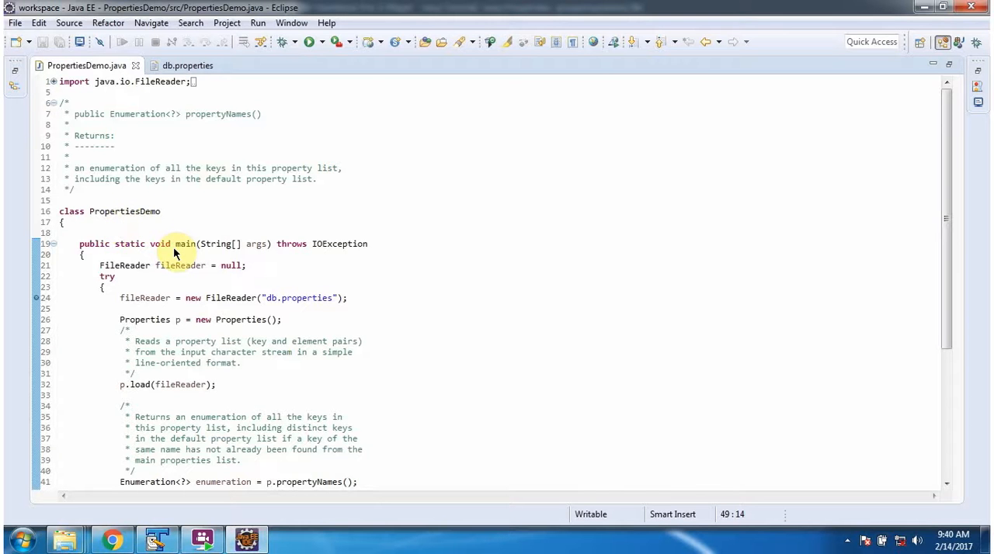
mouse_move(277, 42)
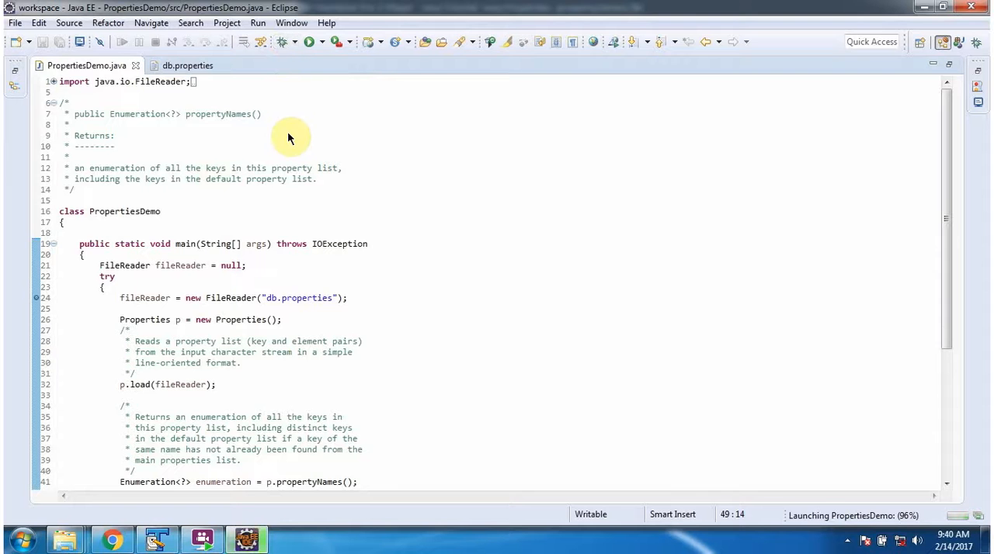
- Confirm switching to the Debug perspective for the PropertiesDemo launch
click(308, 42)
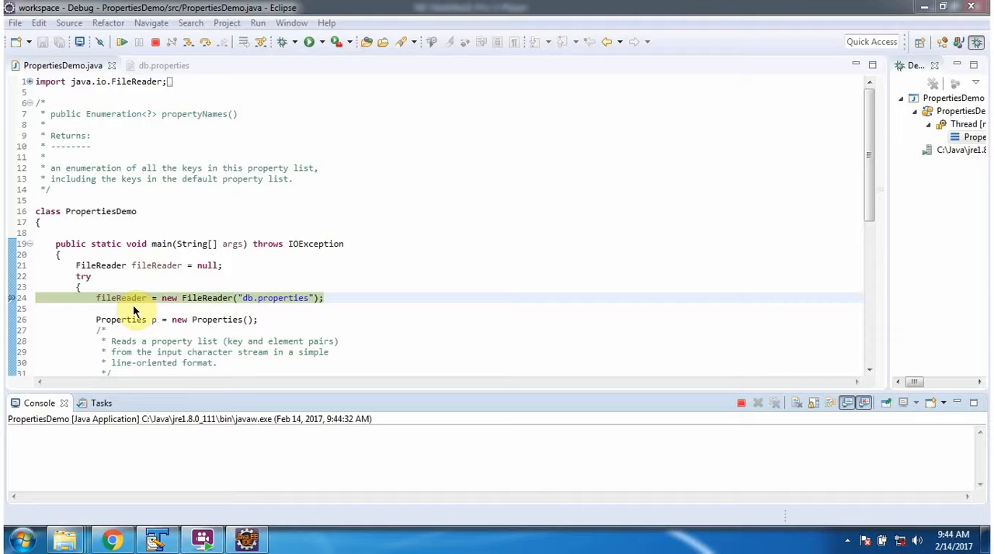
mouse_move(196, 310)
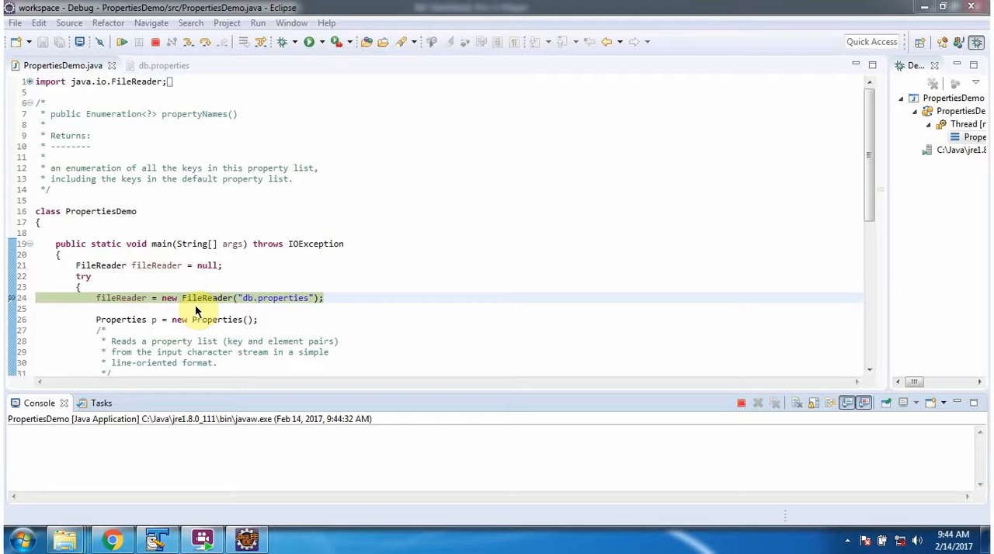
mouse_move(273, 315)
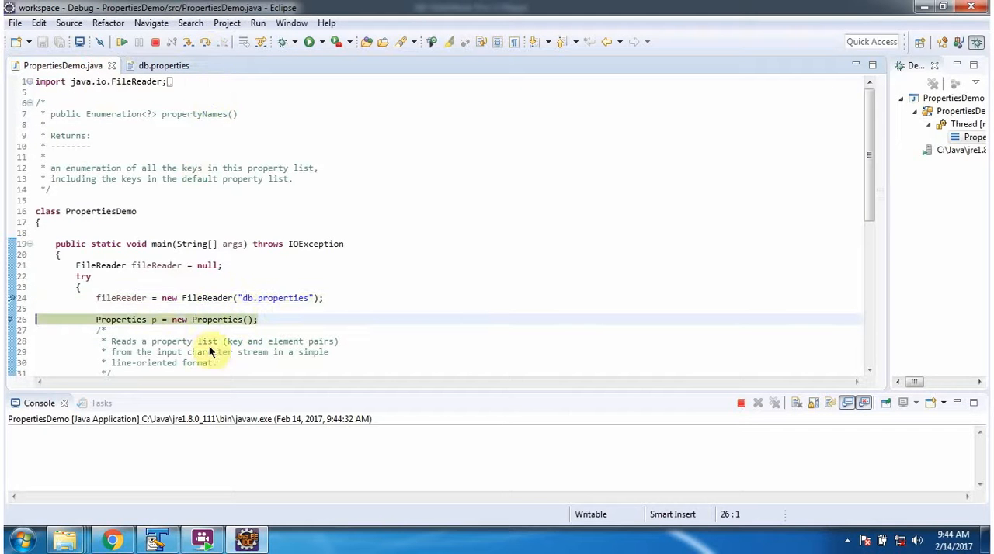
mouse_move(155, 333)
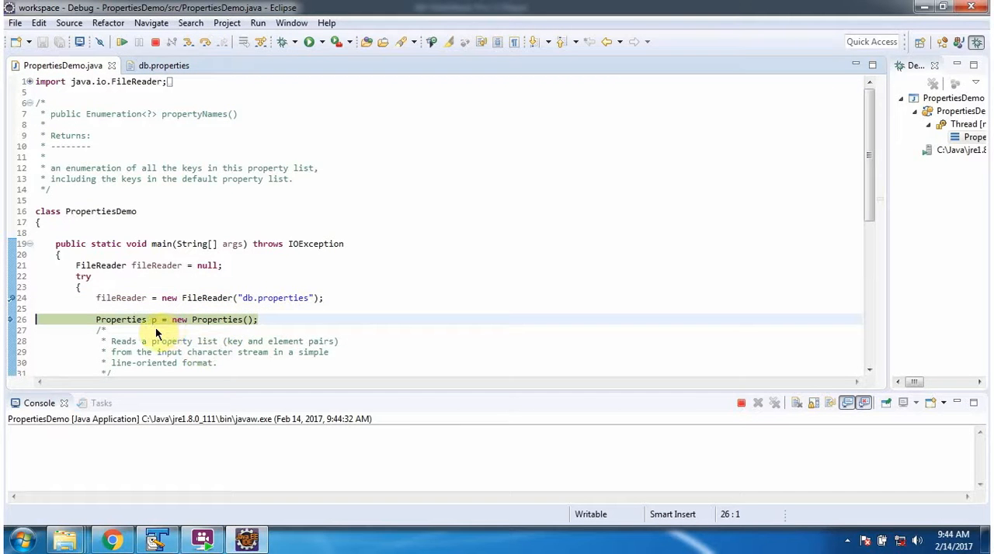
- Scroll the code and step over to line 46, String value = p.getProperty(key)
scroll(down, 3)
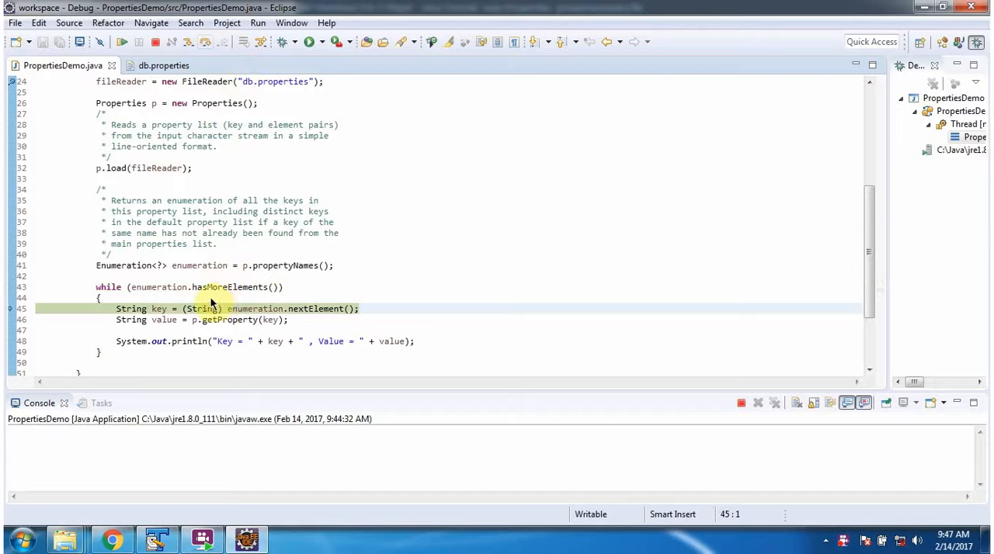
mouse_move(169, 317)
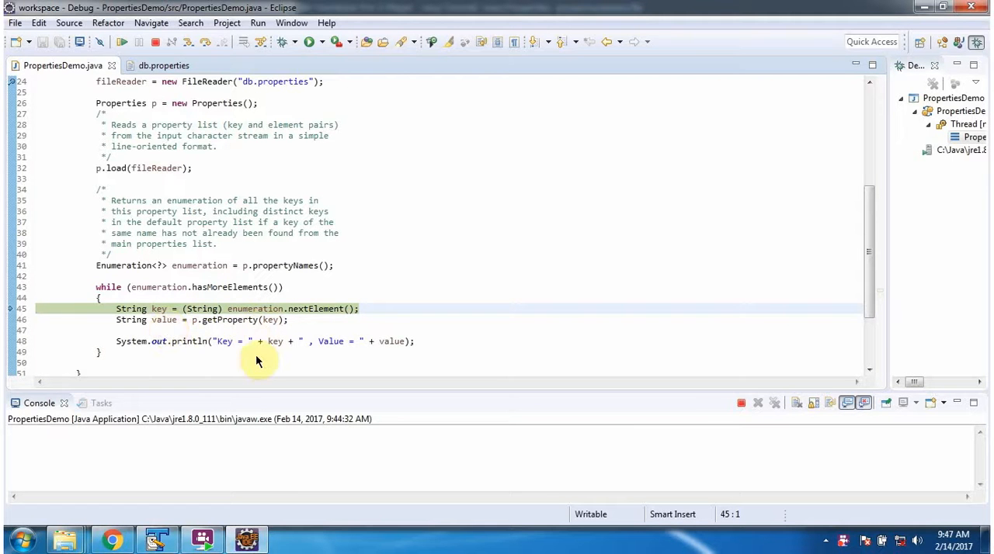
mouse_move(368, 352)
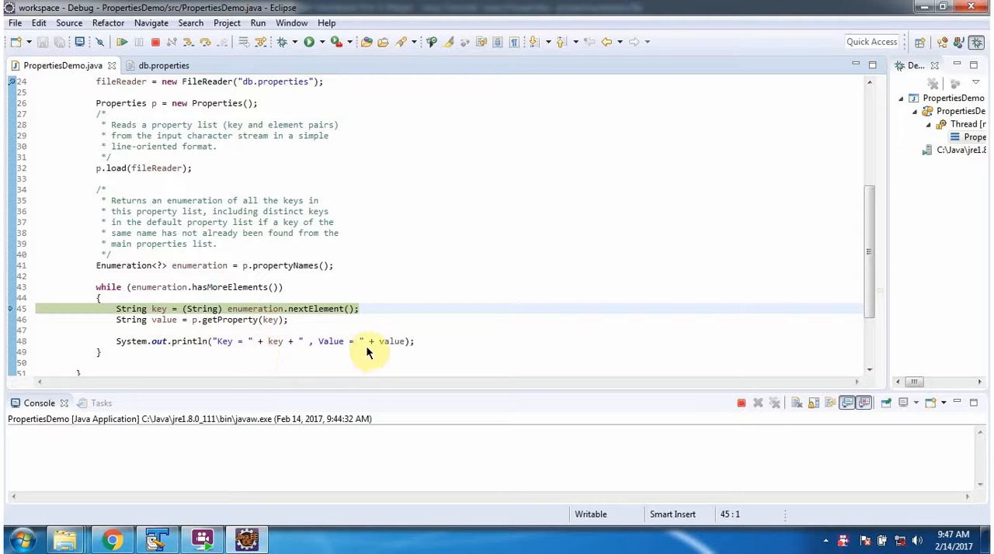
click(207, 47)
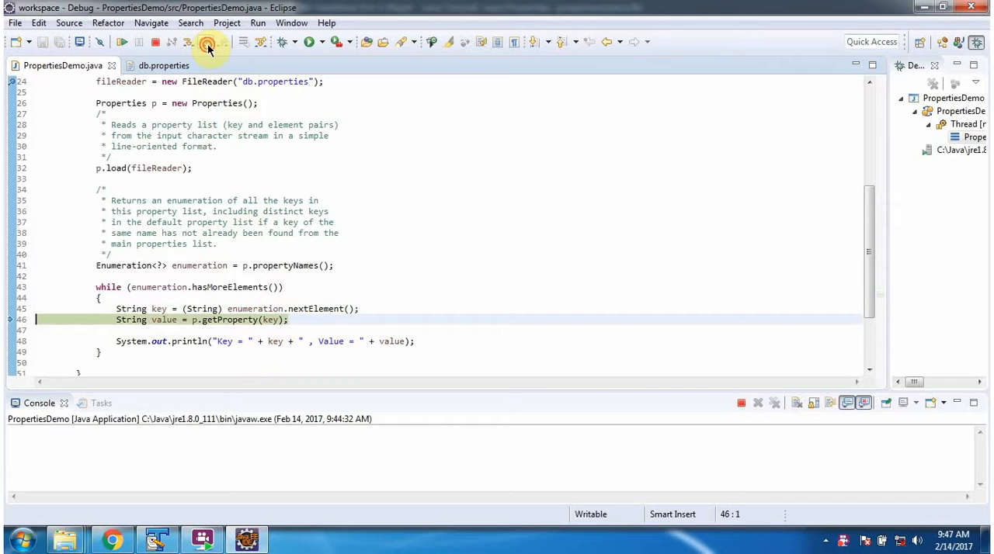
click(206, 42)
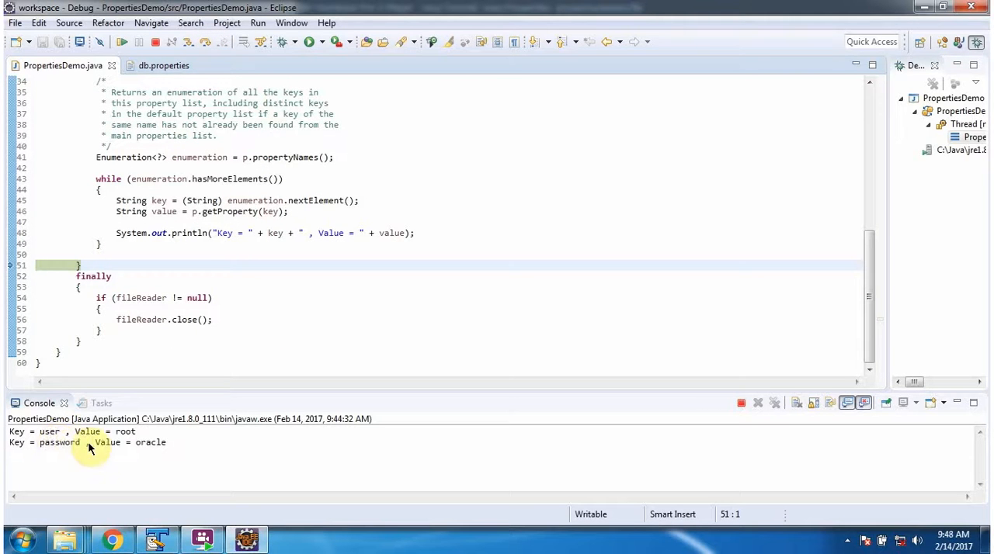
mouse_move(76, 455)
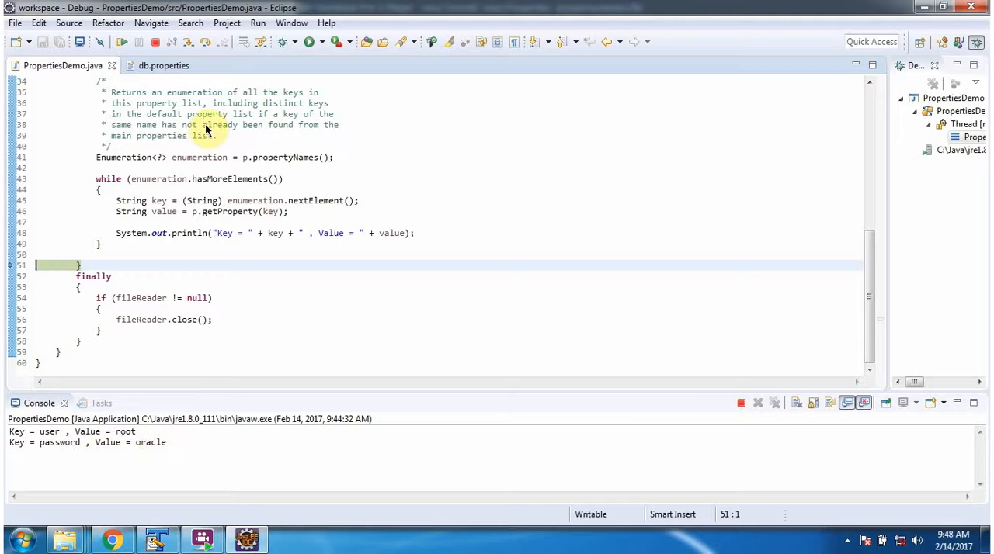
click(207, 42)
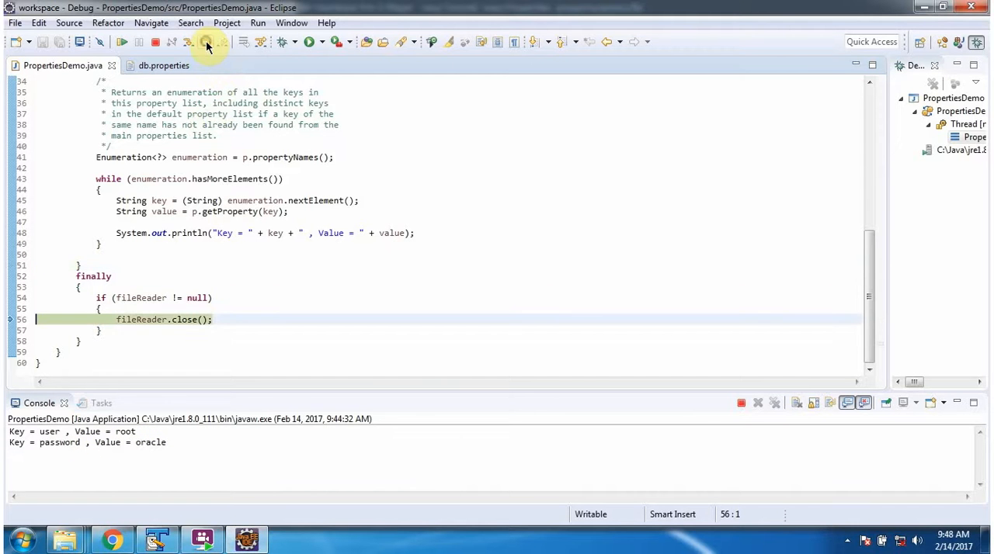
mouse_move(151, 333)
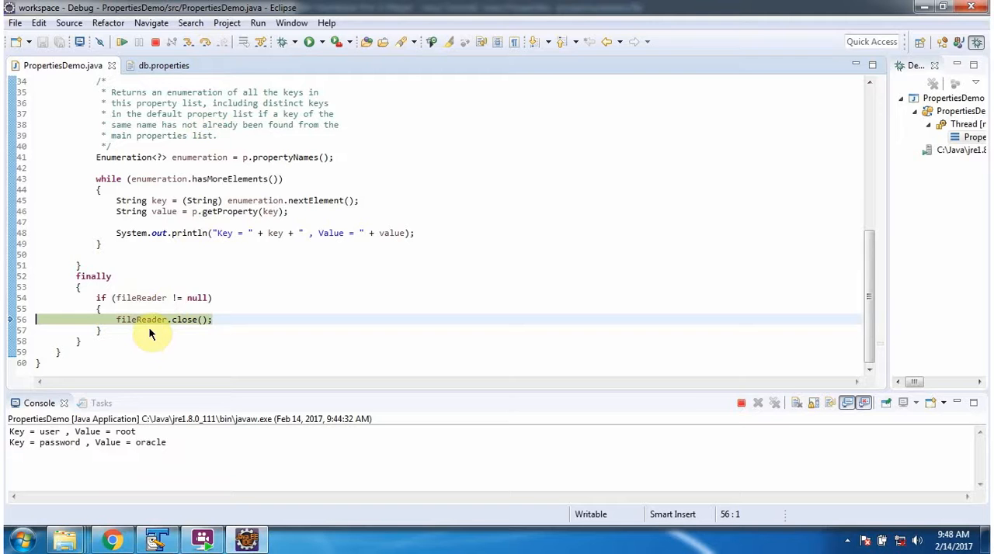
mouse_move(228, 86)
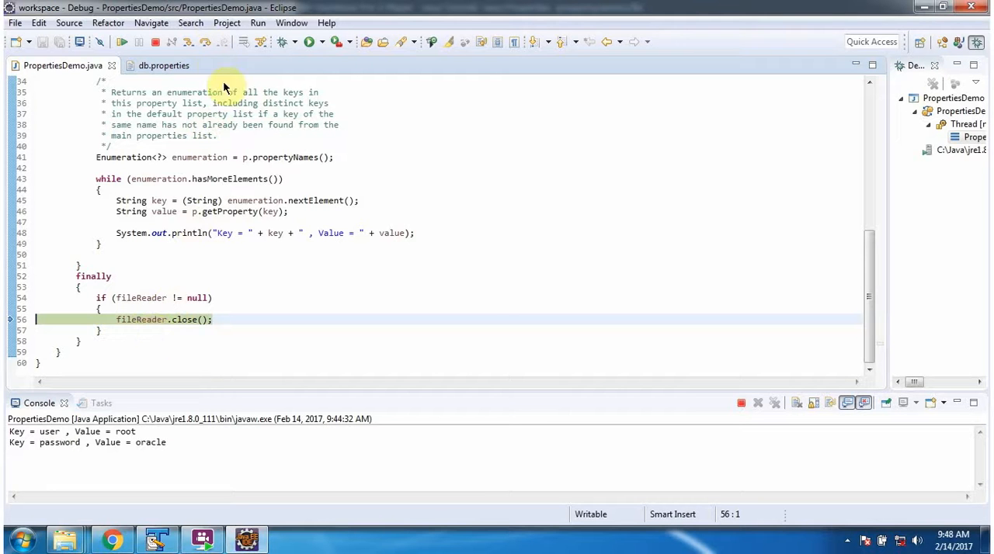